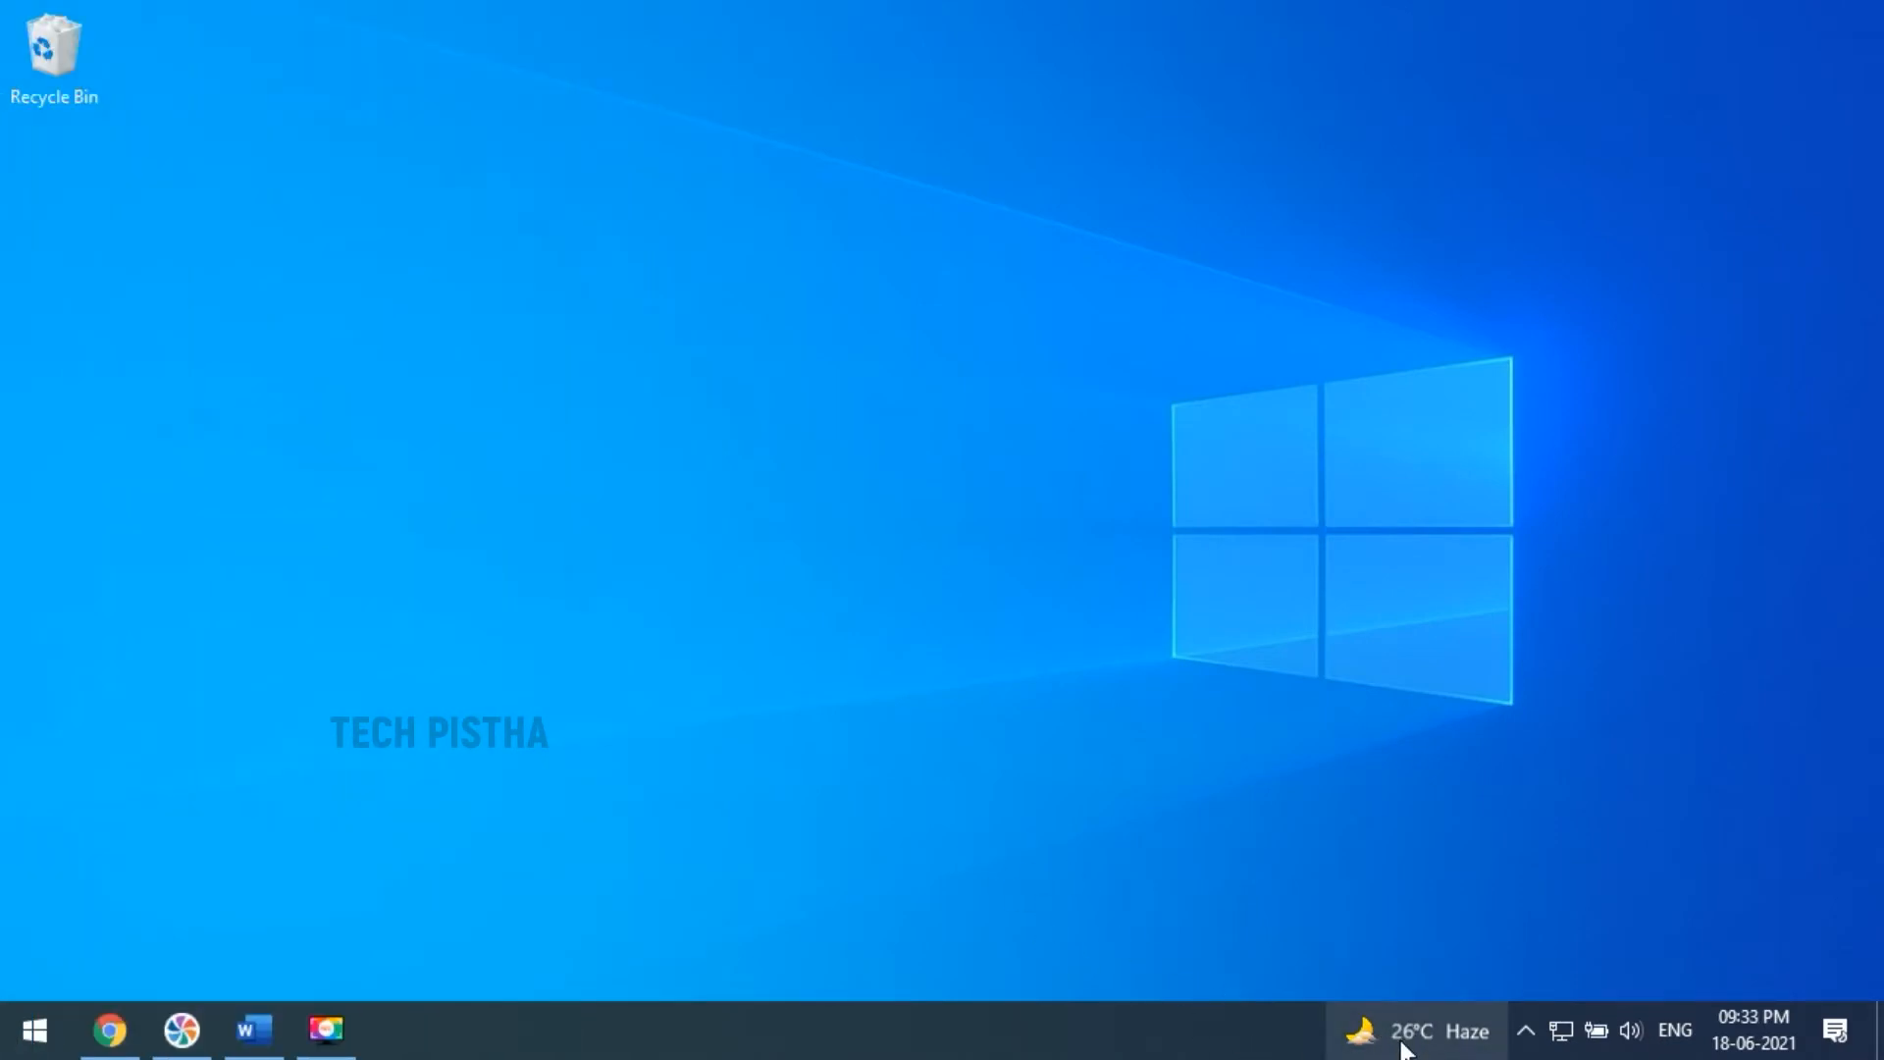
Step: Browse the news and weather panel's full feed in the browser, then bring up the taskbar menu
left_click(1418, 1032)
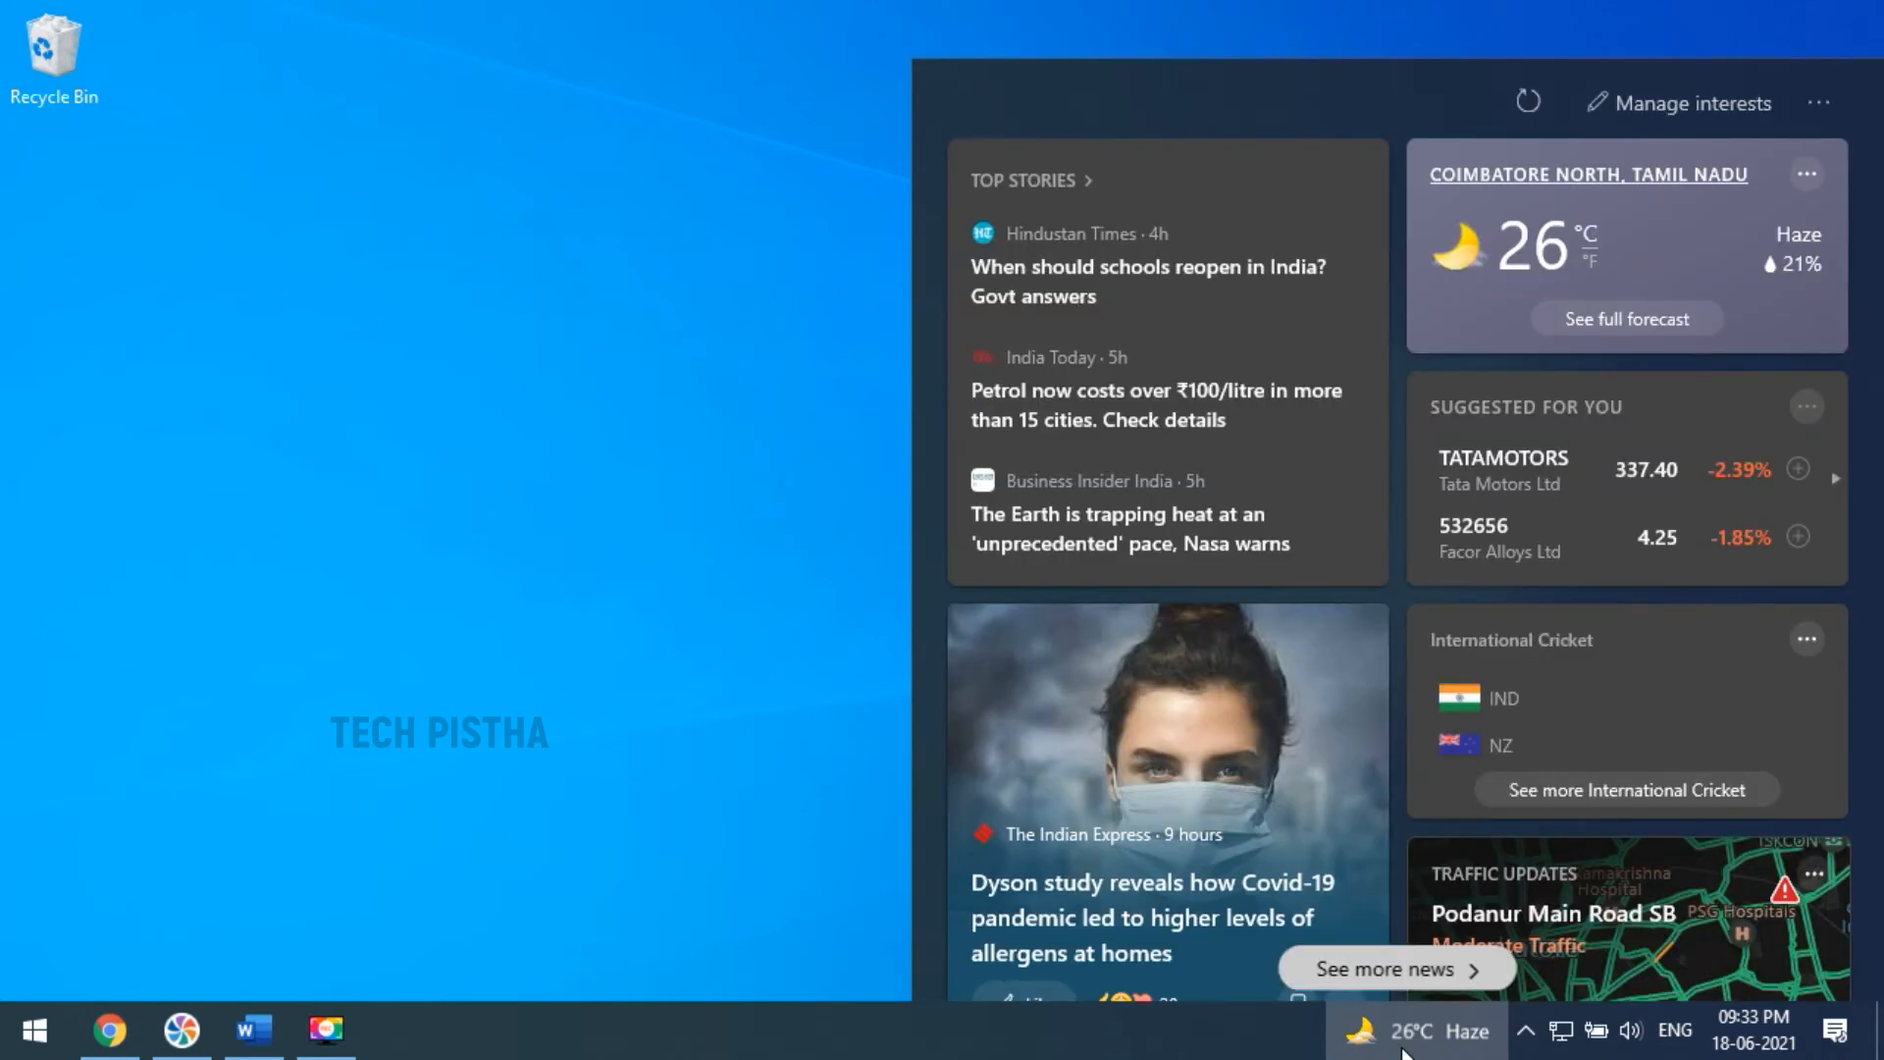
mouse_move(1204, 748)
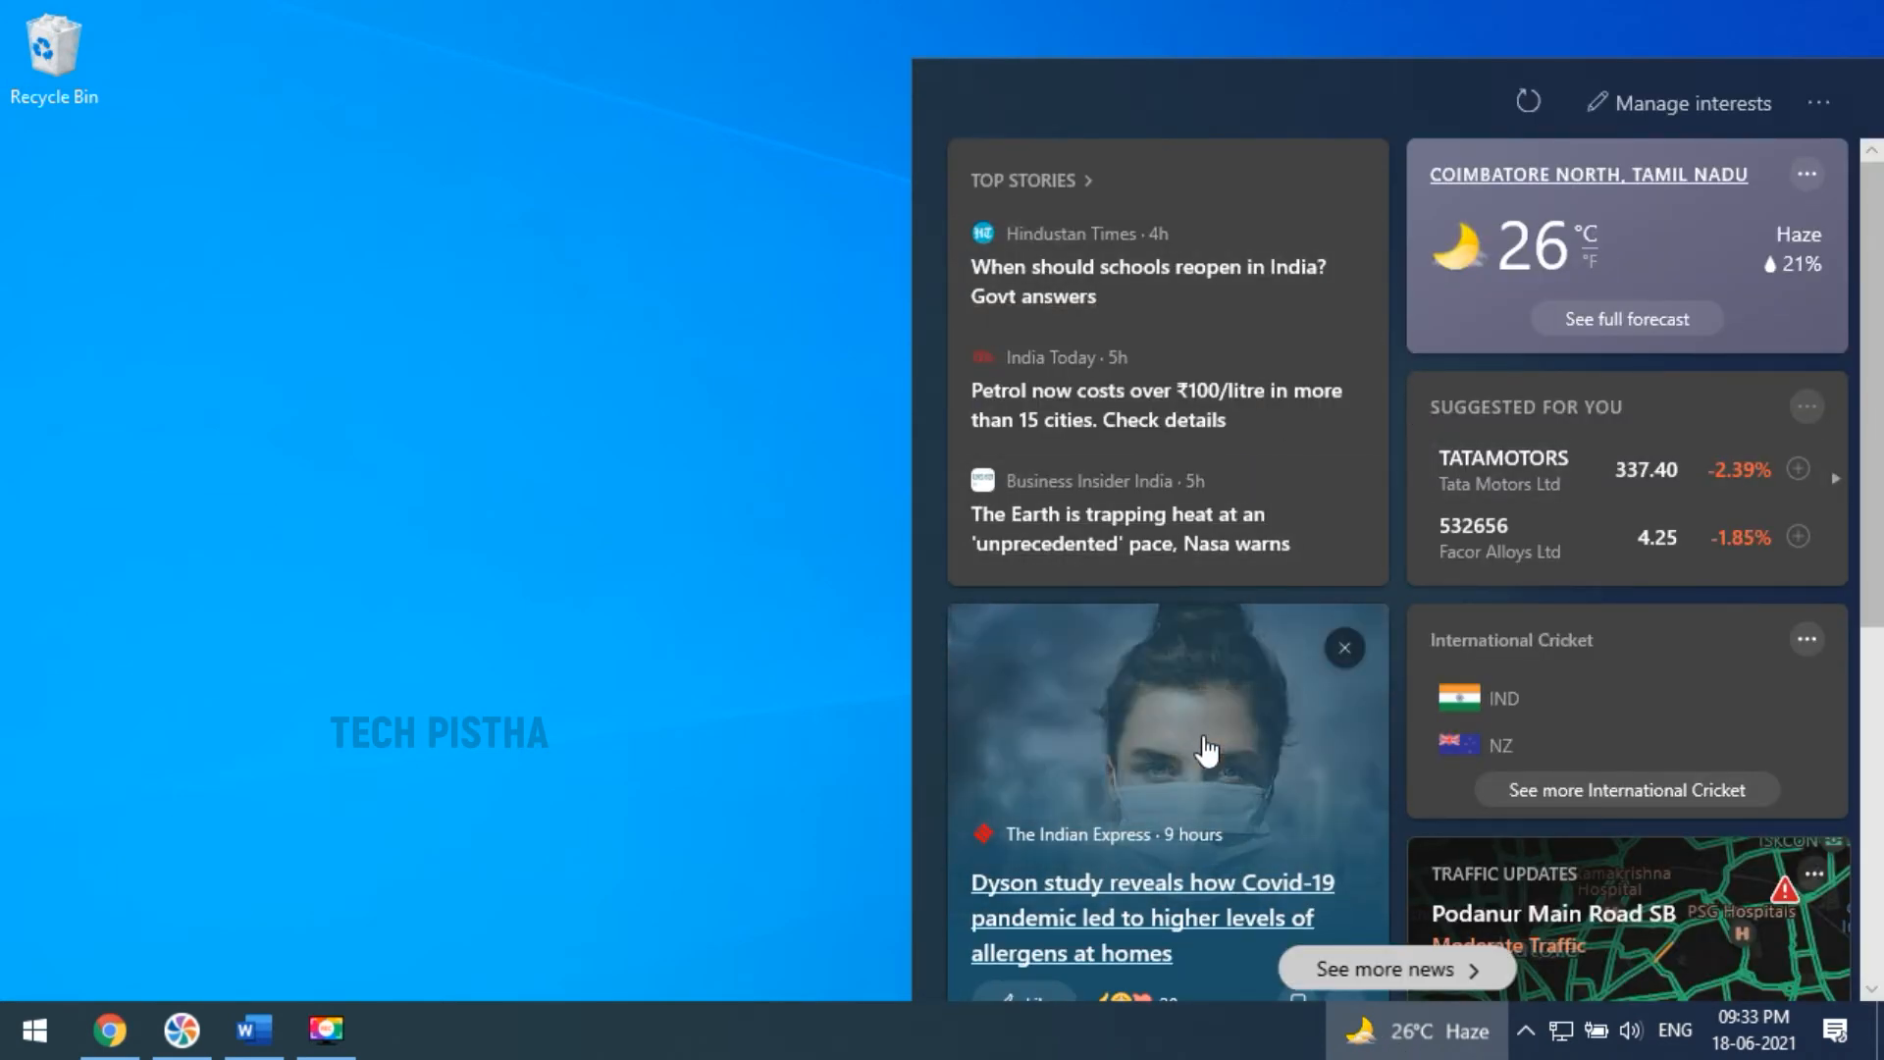
mouse_move(1584, 860)
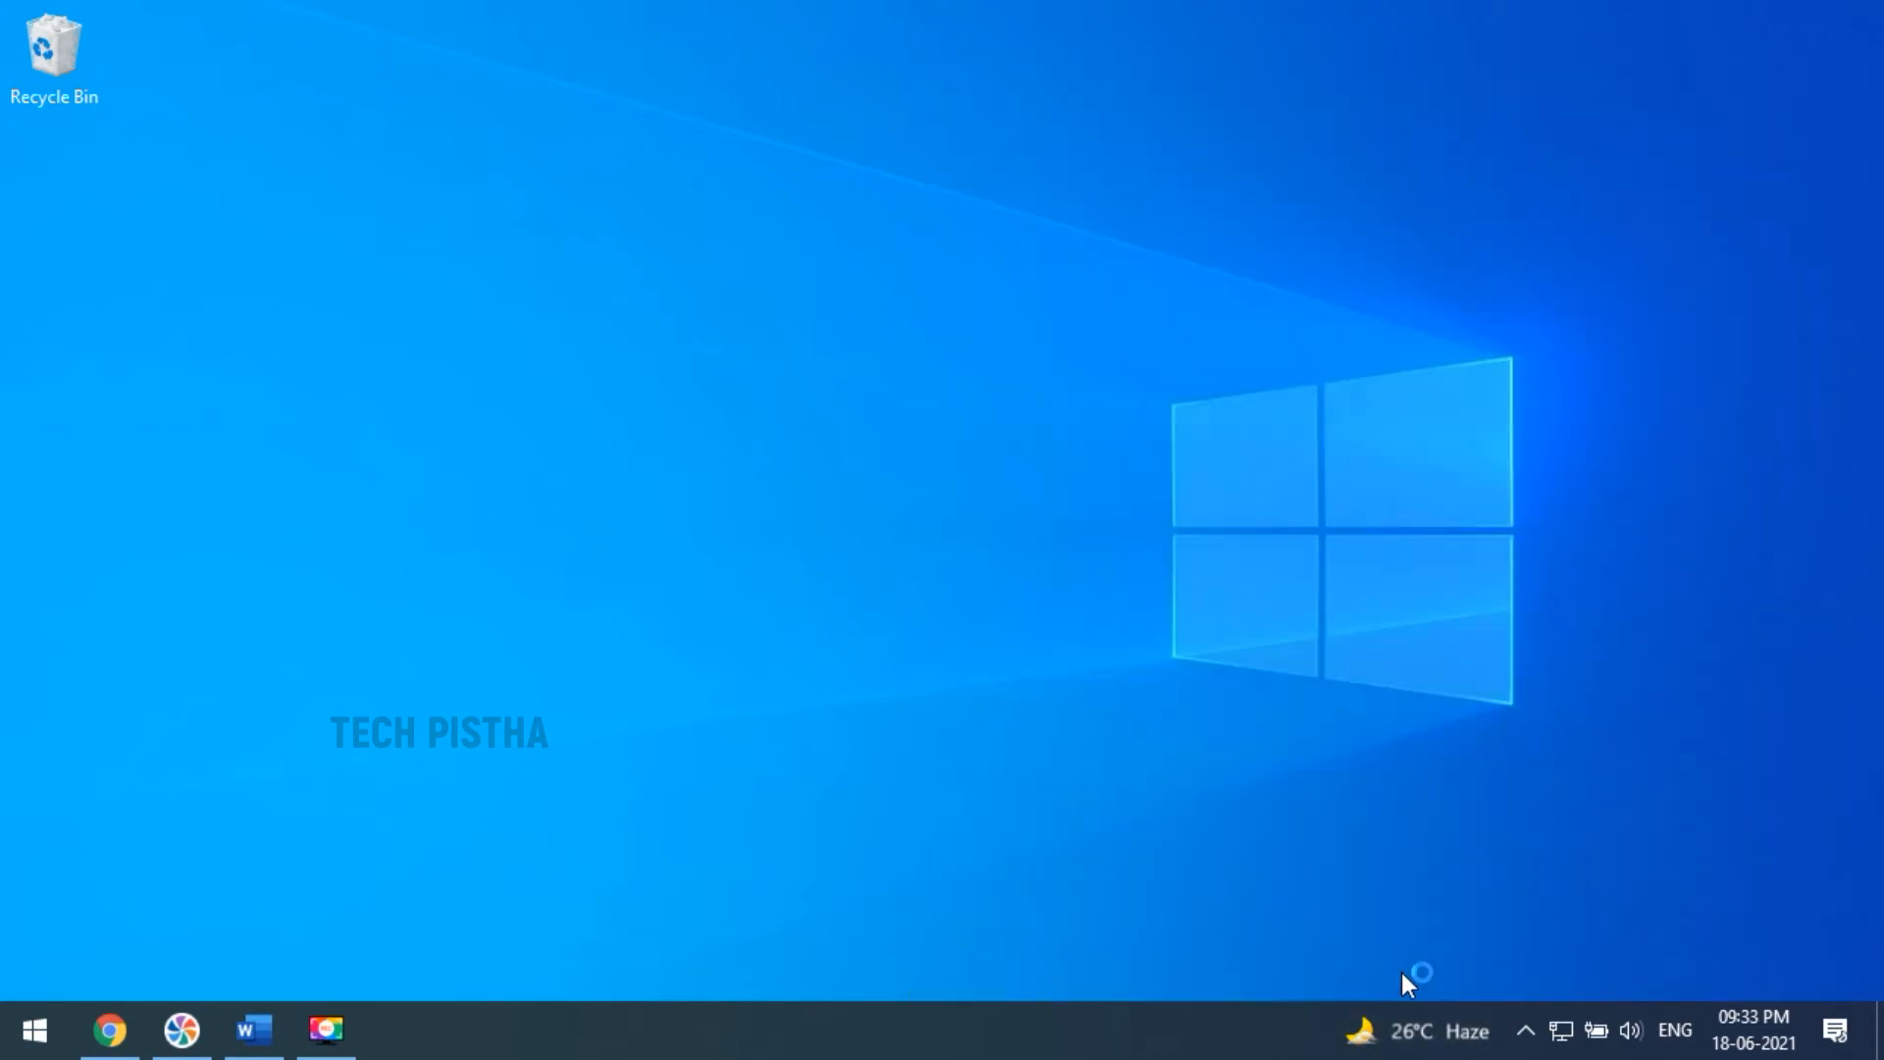
left_click(396, 1030)
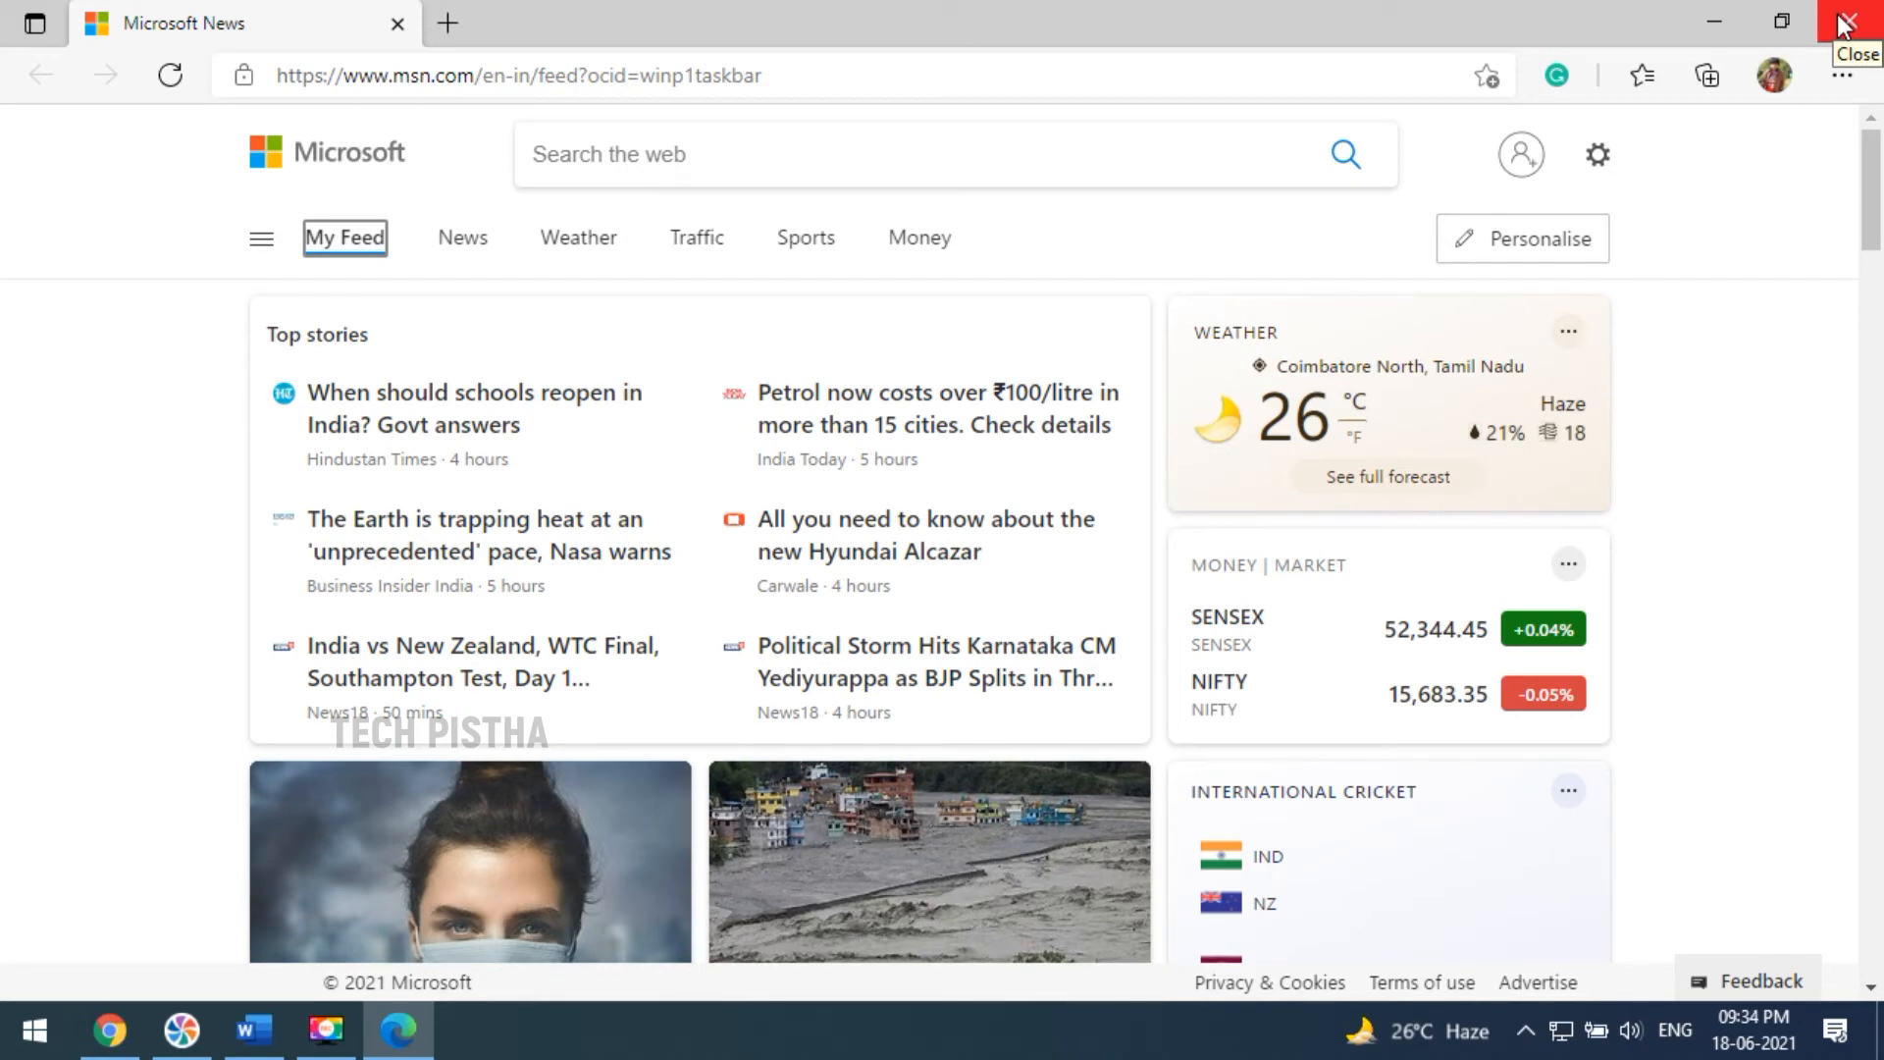
mouse_move(1861, 24)
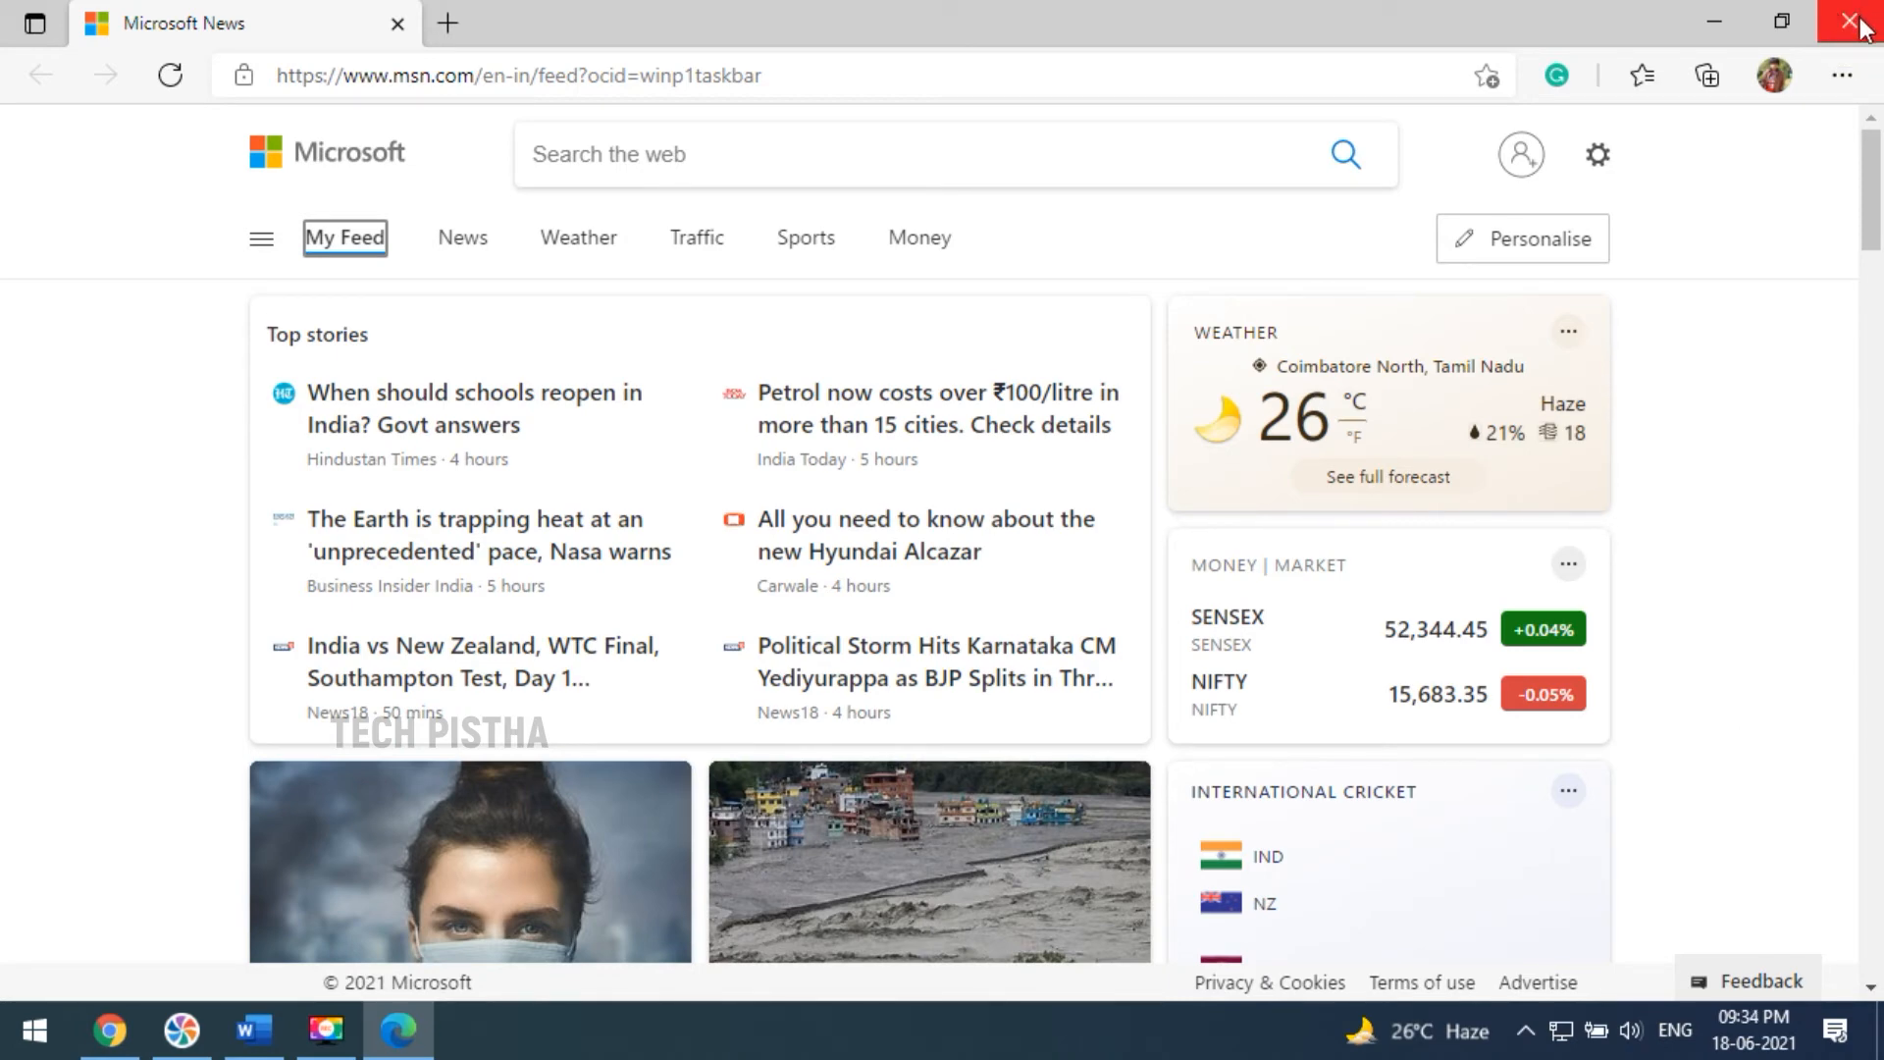
left_click(1862, 21)
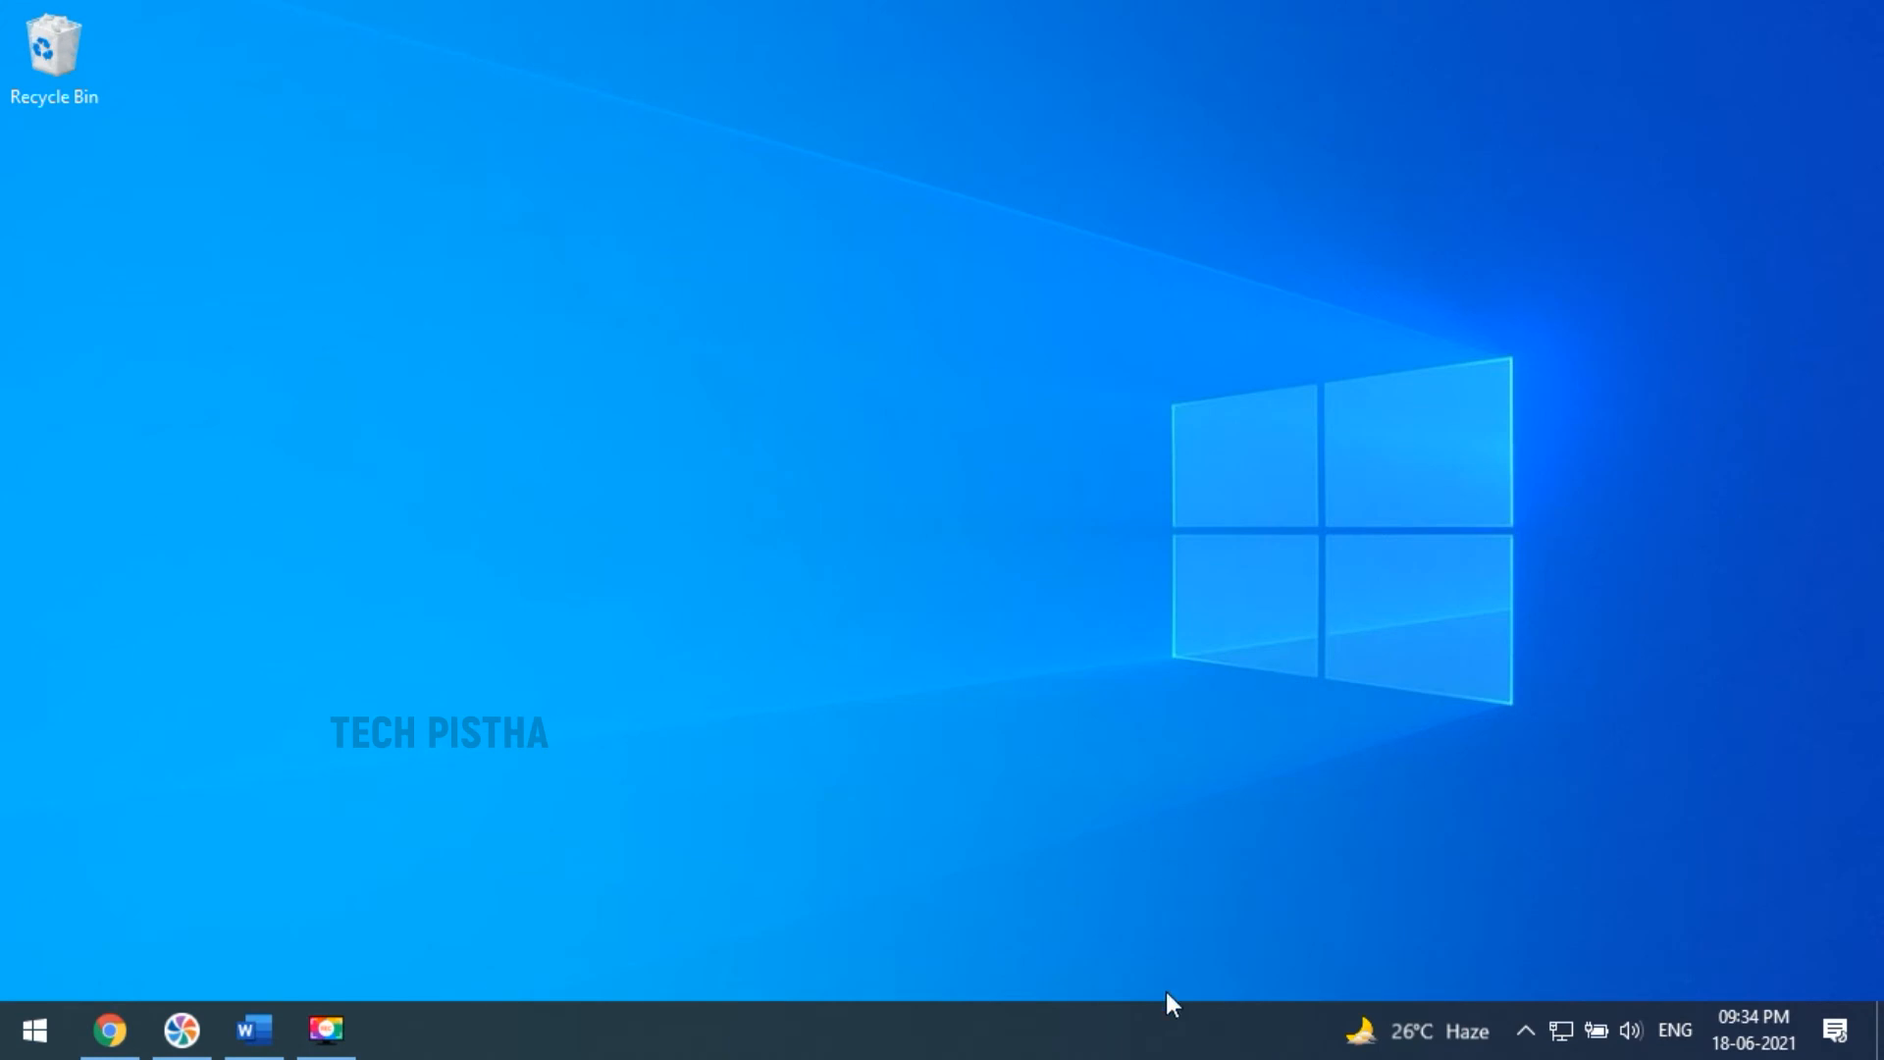
right_click(1172, 1030)
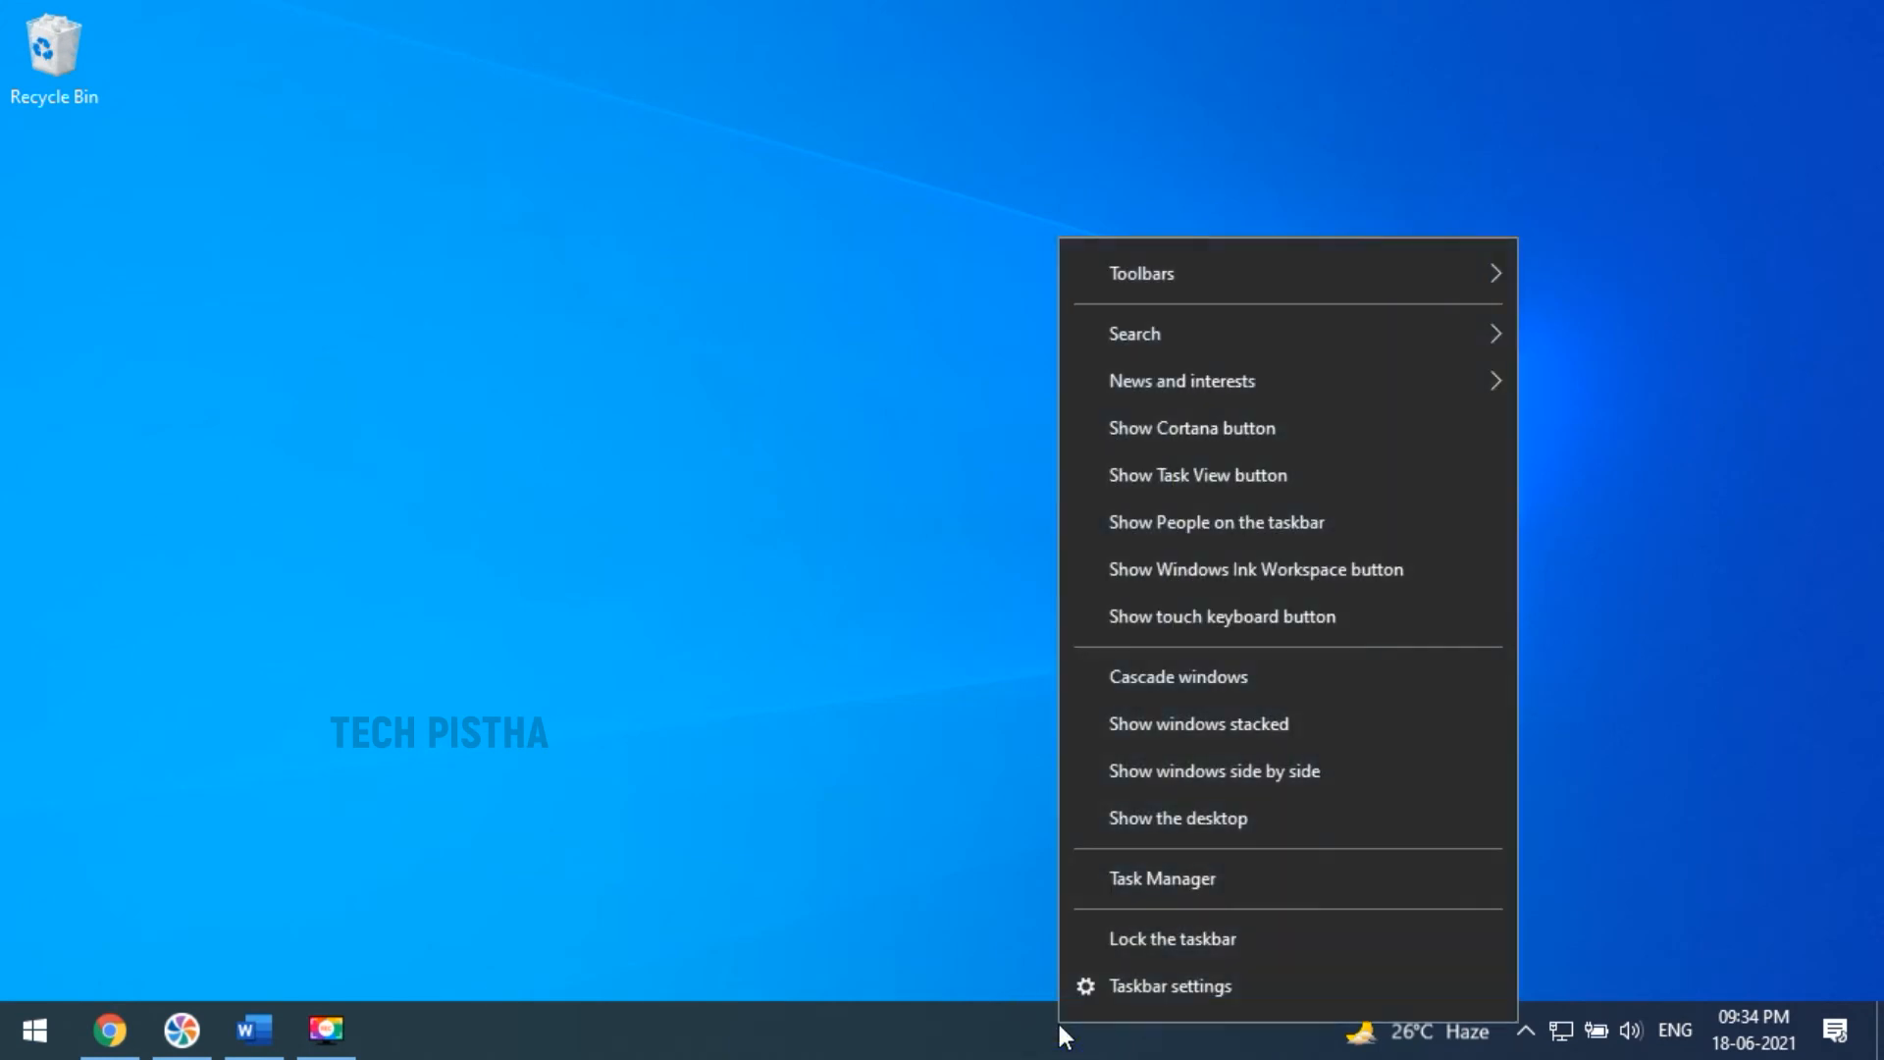
mouse_move(1181, 381)
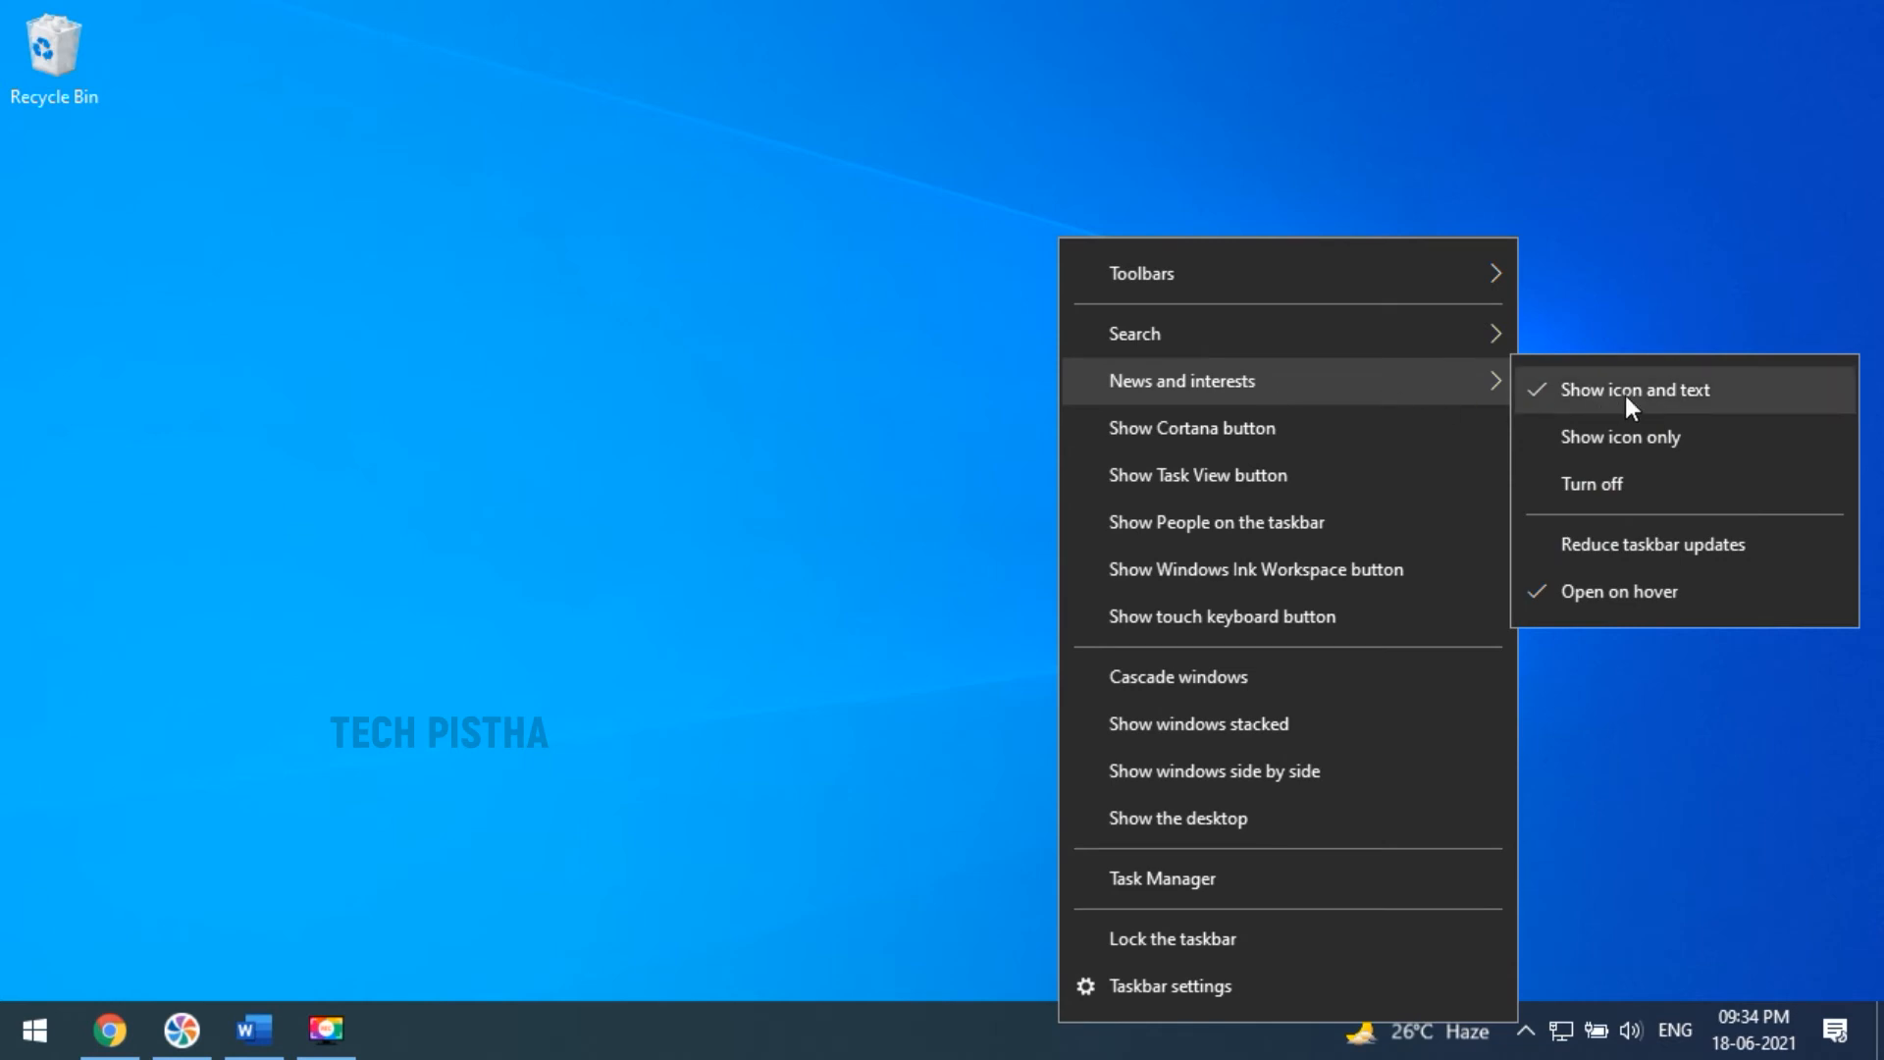
mouse_move(1727, 408)
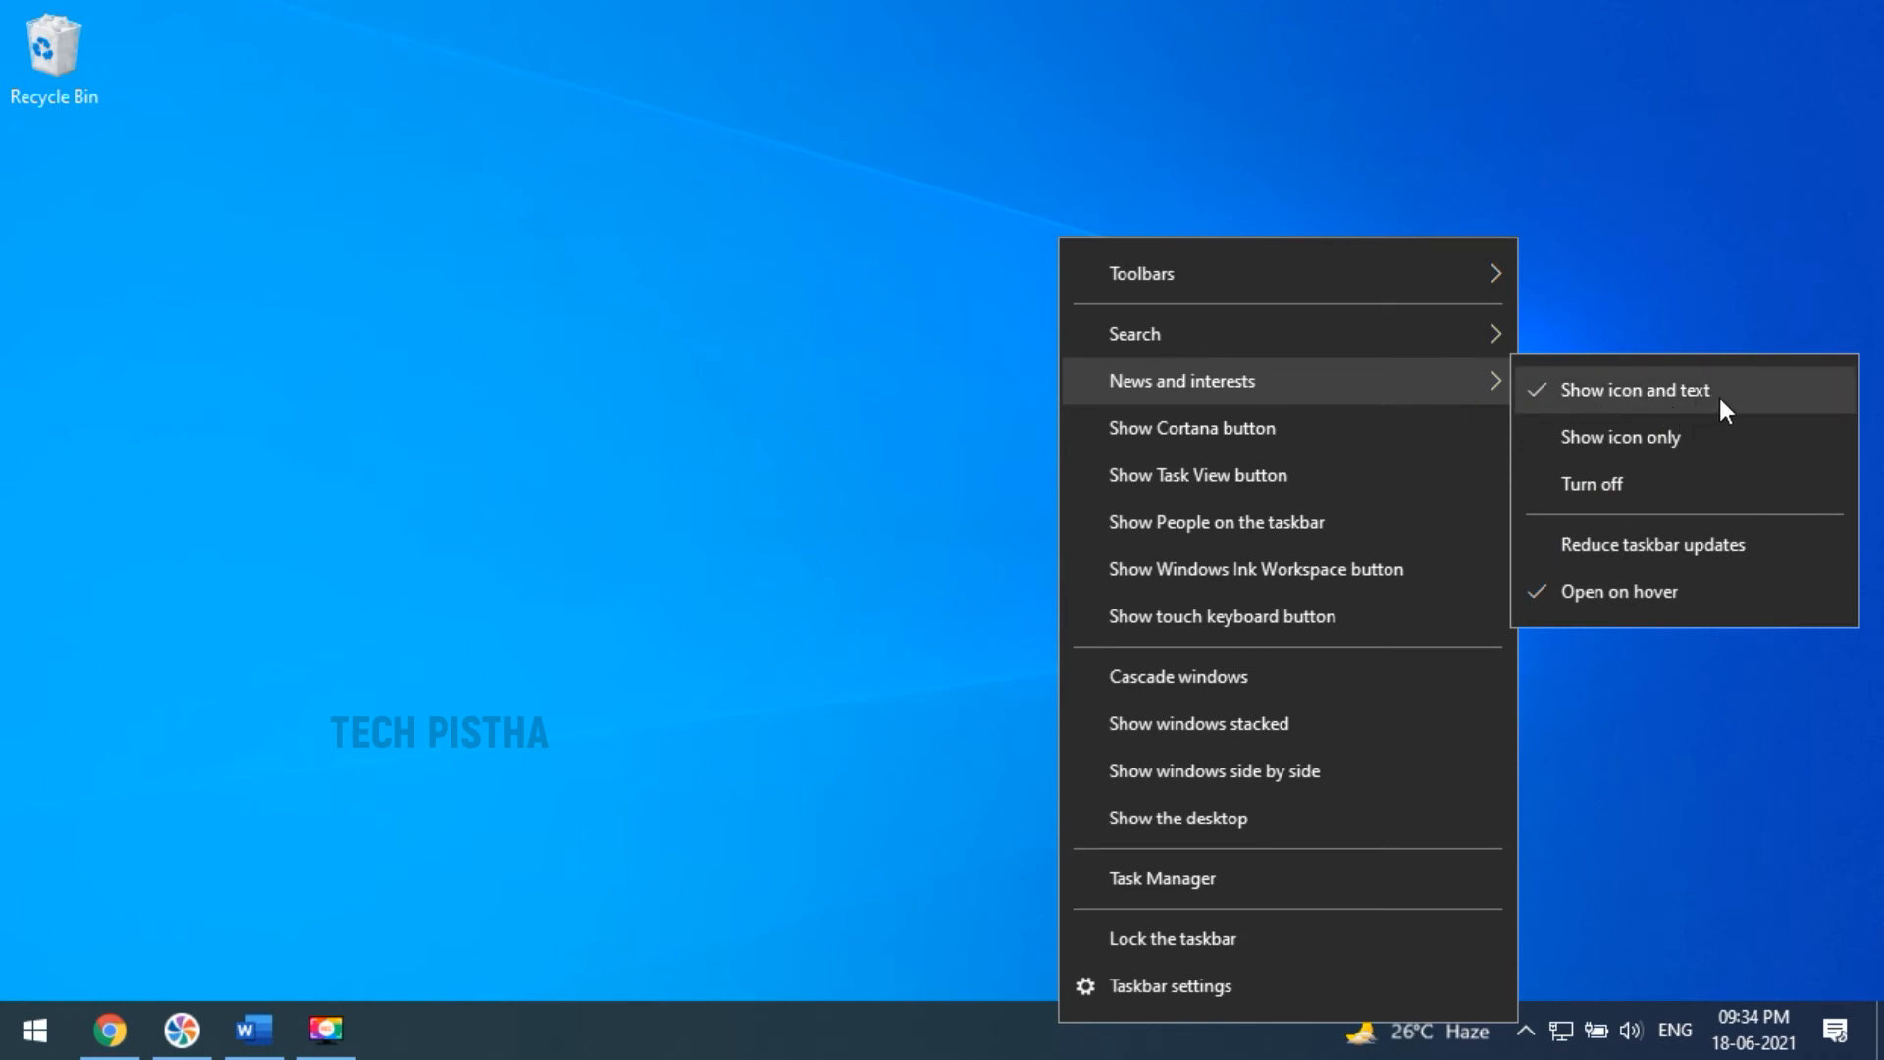
mouse_move(1676, 487)
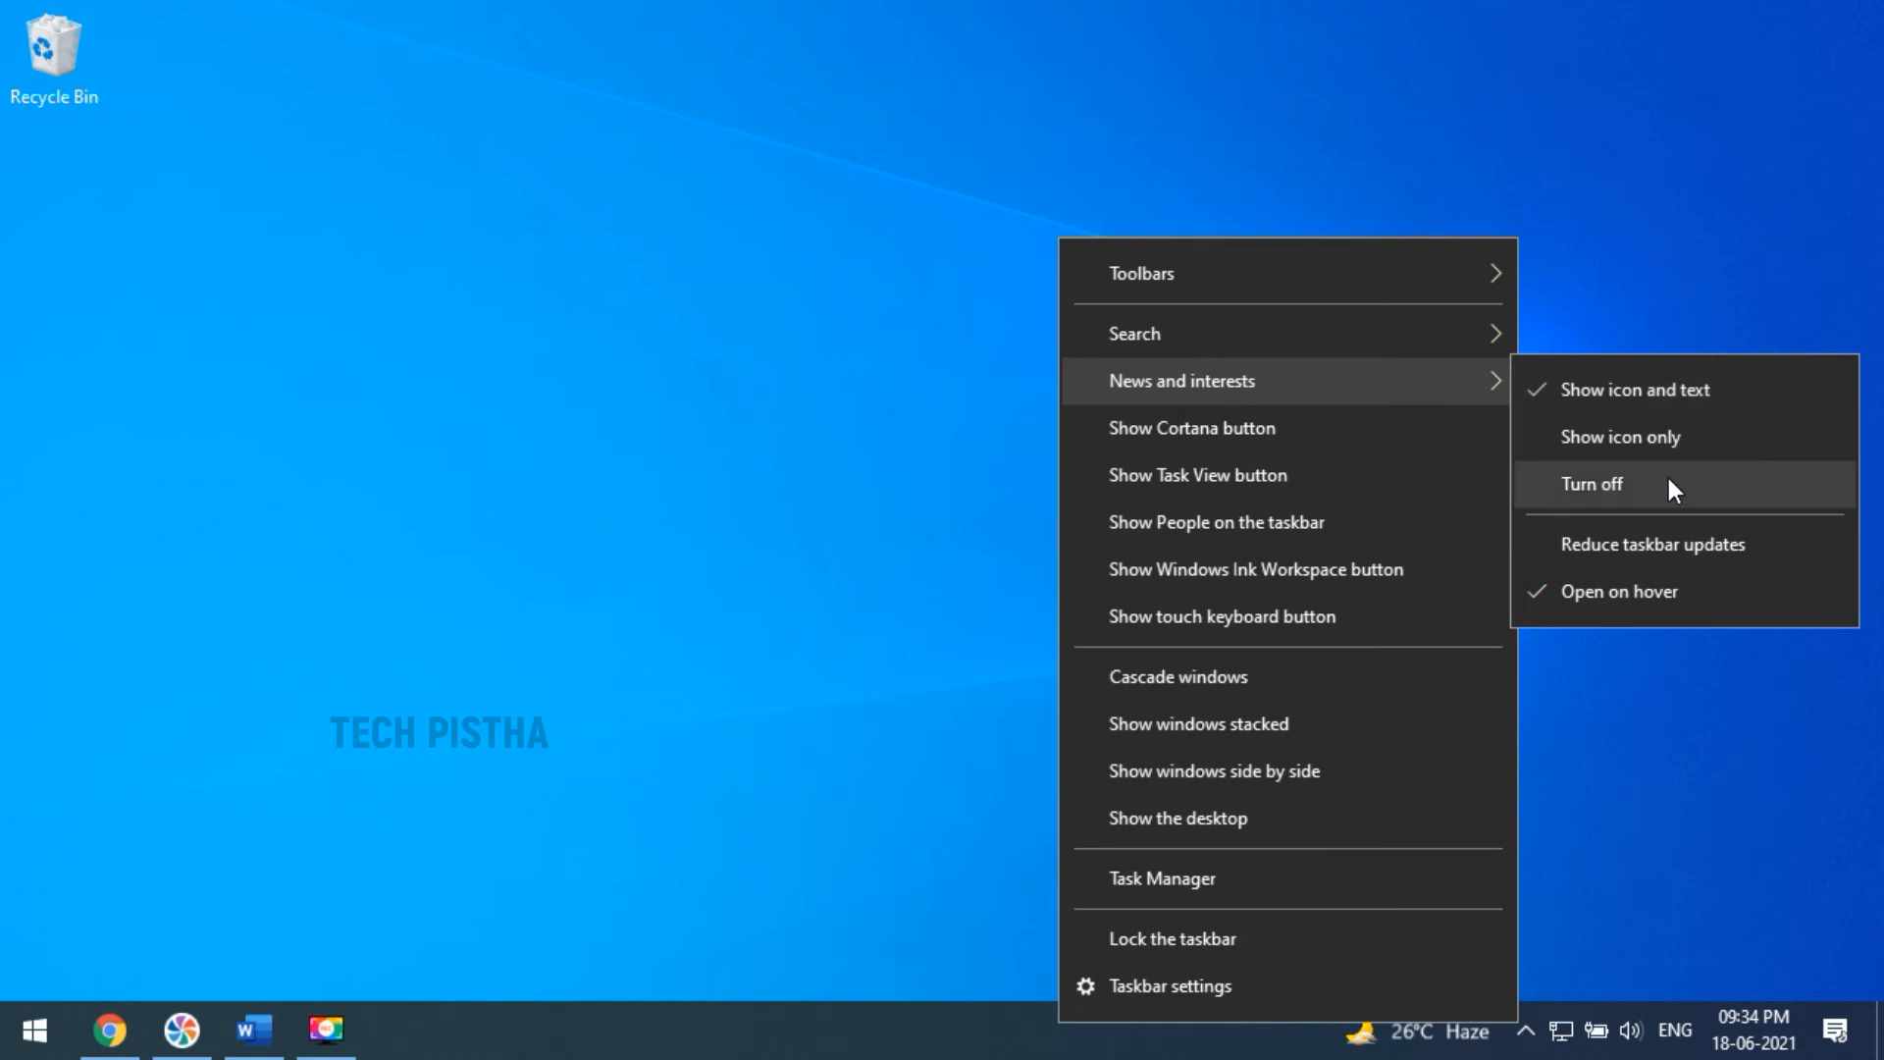
mouse_move(1662, 485)
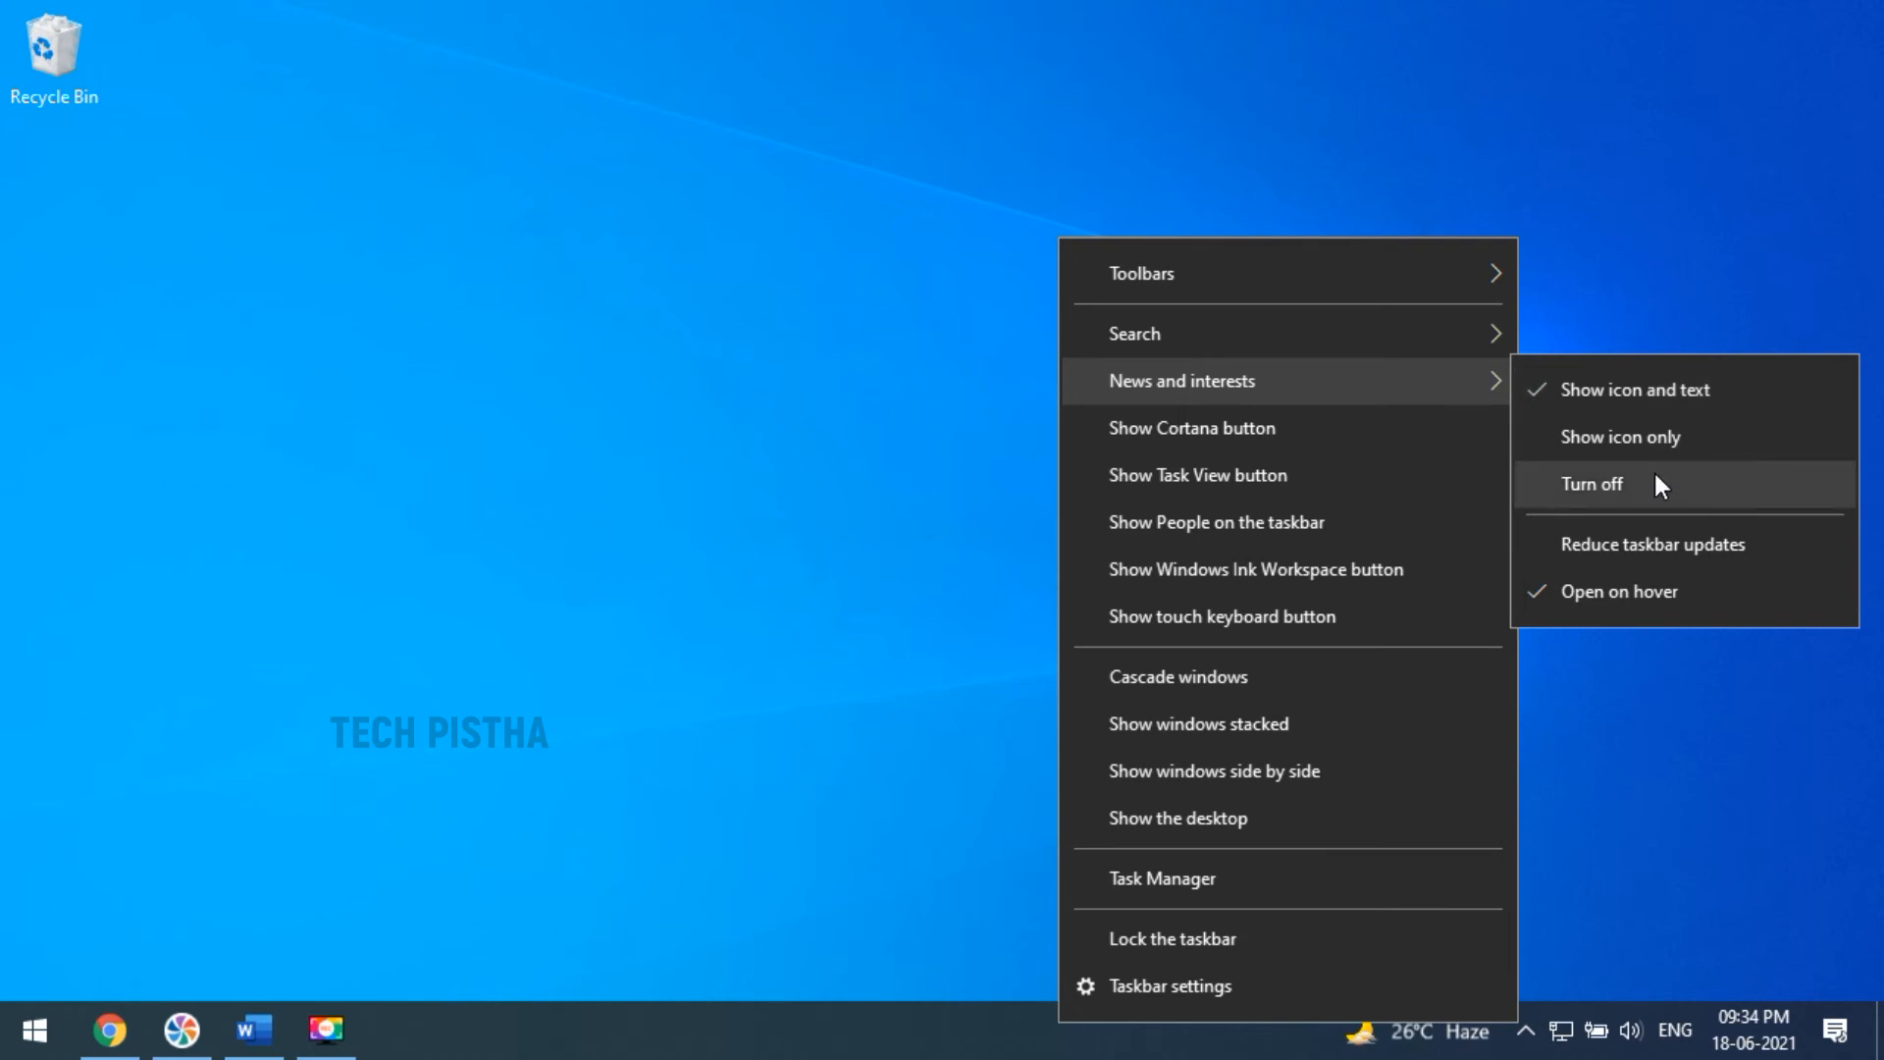
Step: Turn off News and interests, then reopen the taskbar menu to show re-enabling
left_click(1591, 483)
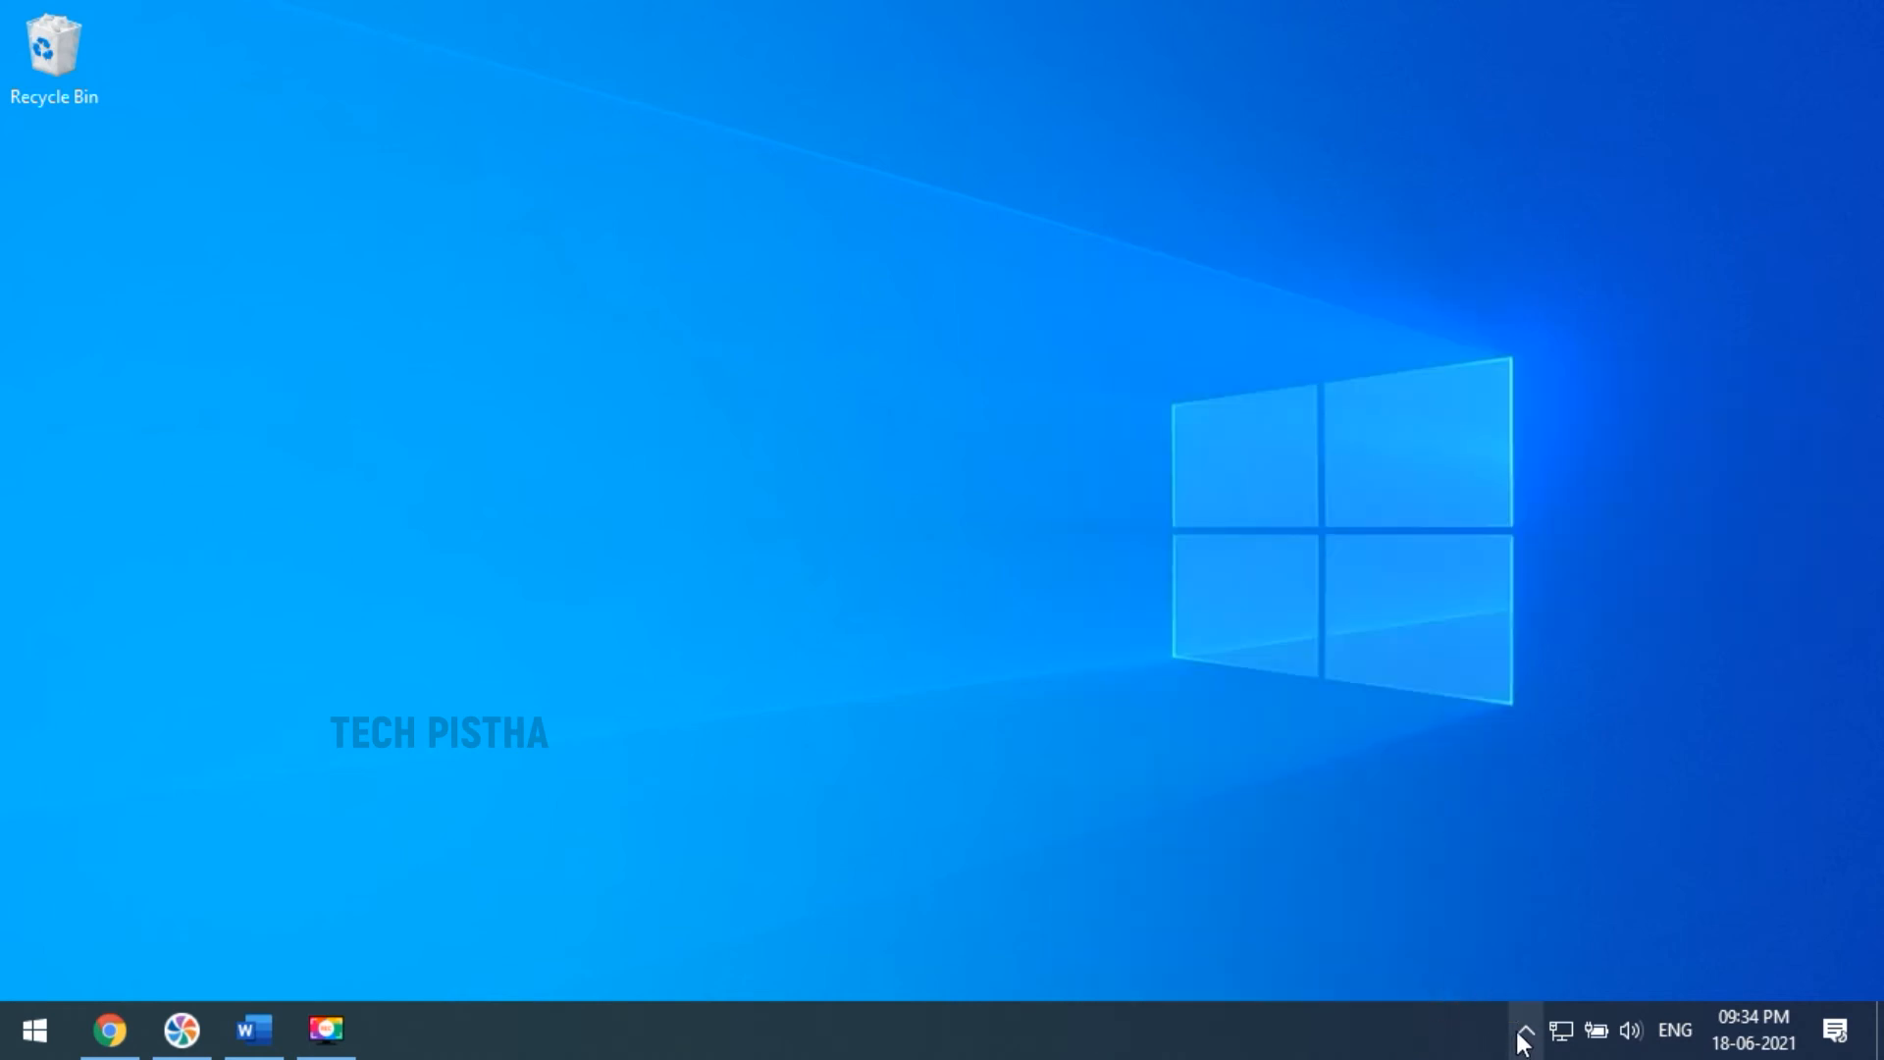
mouse_move(1258, 1045)
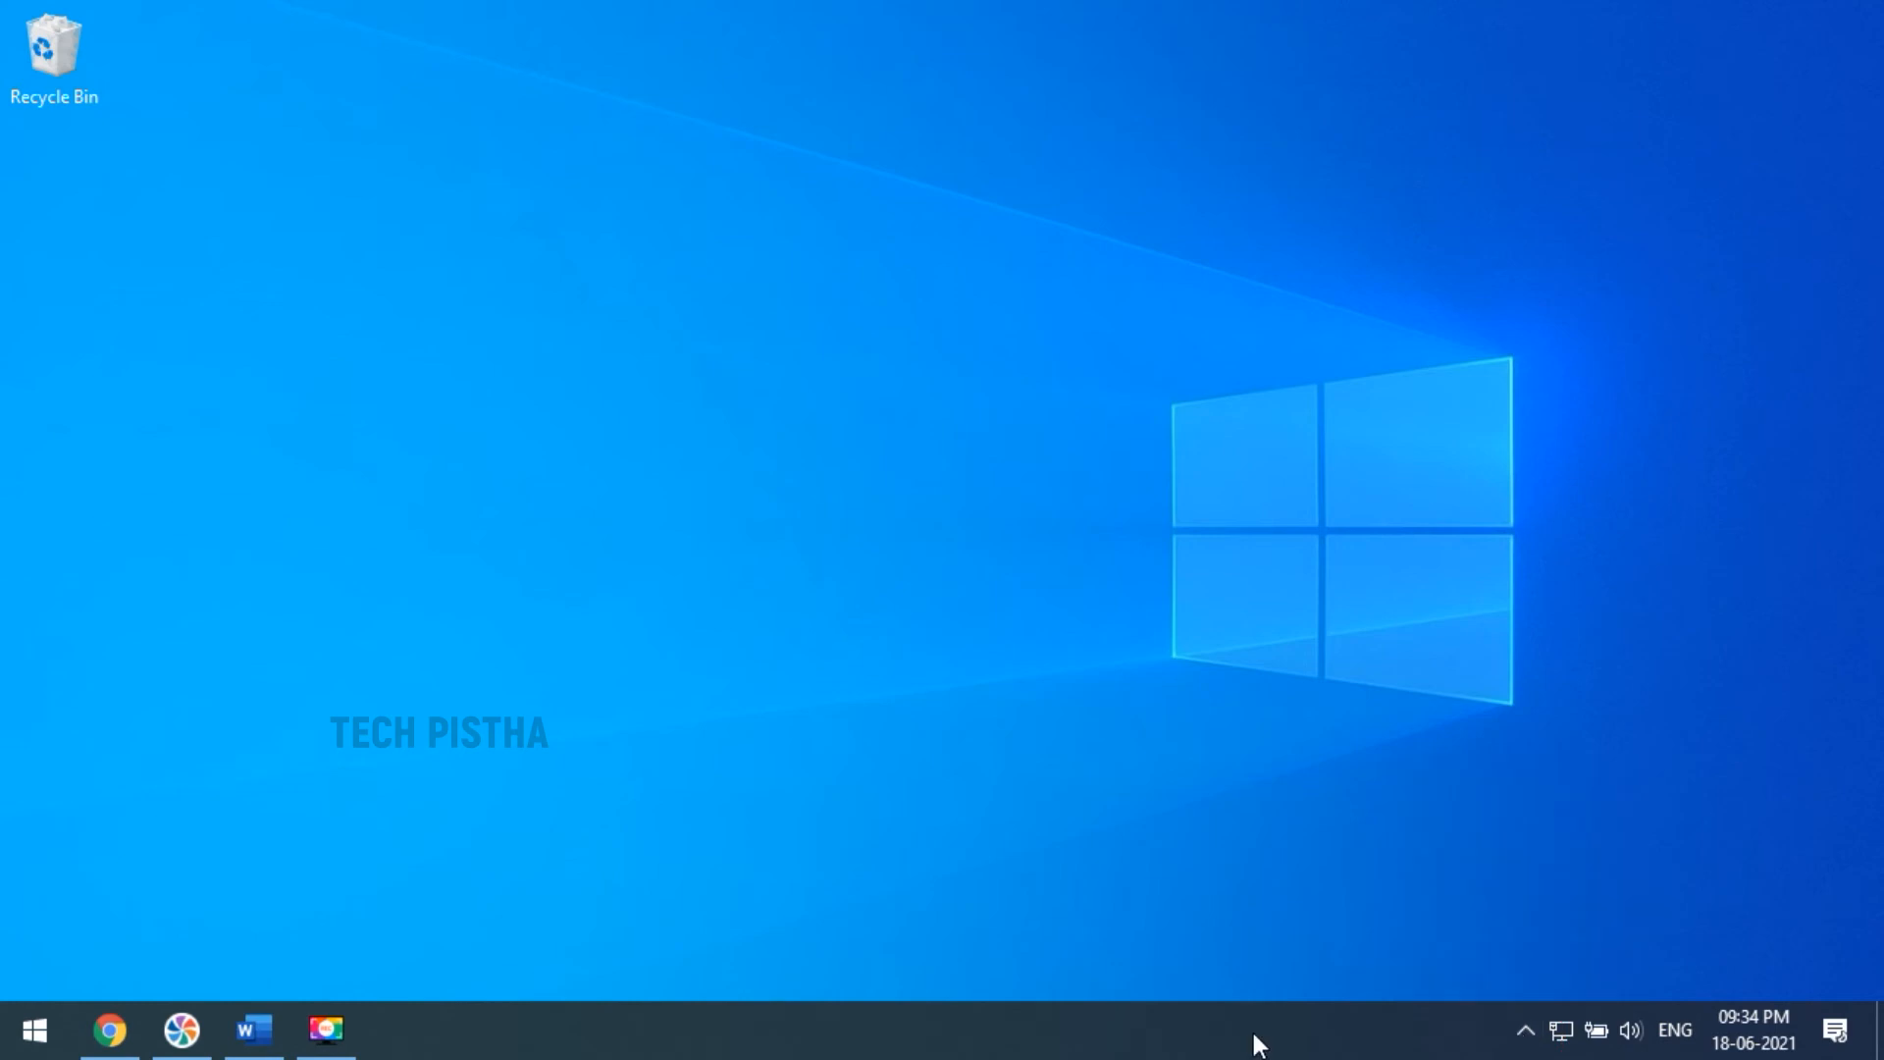
right_click(1256, 1029)
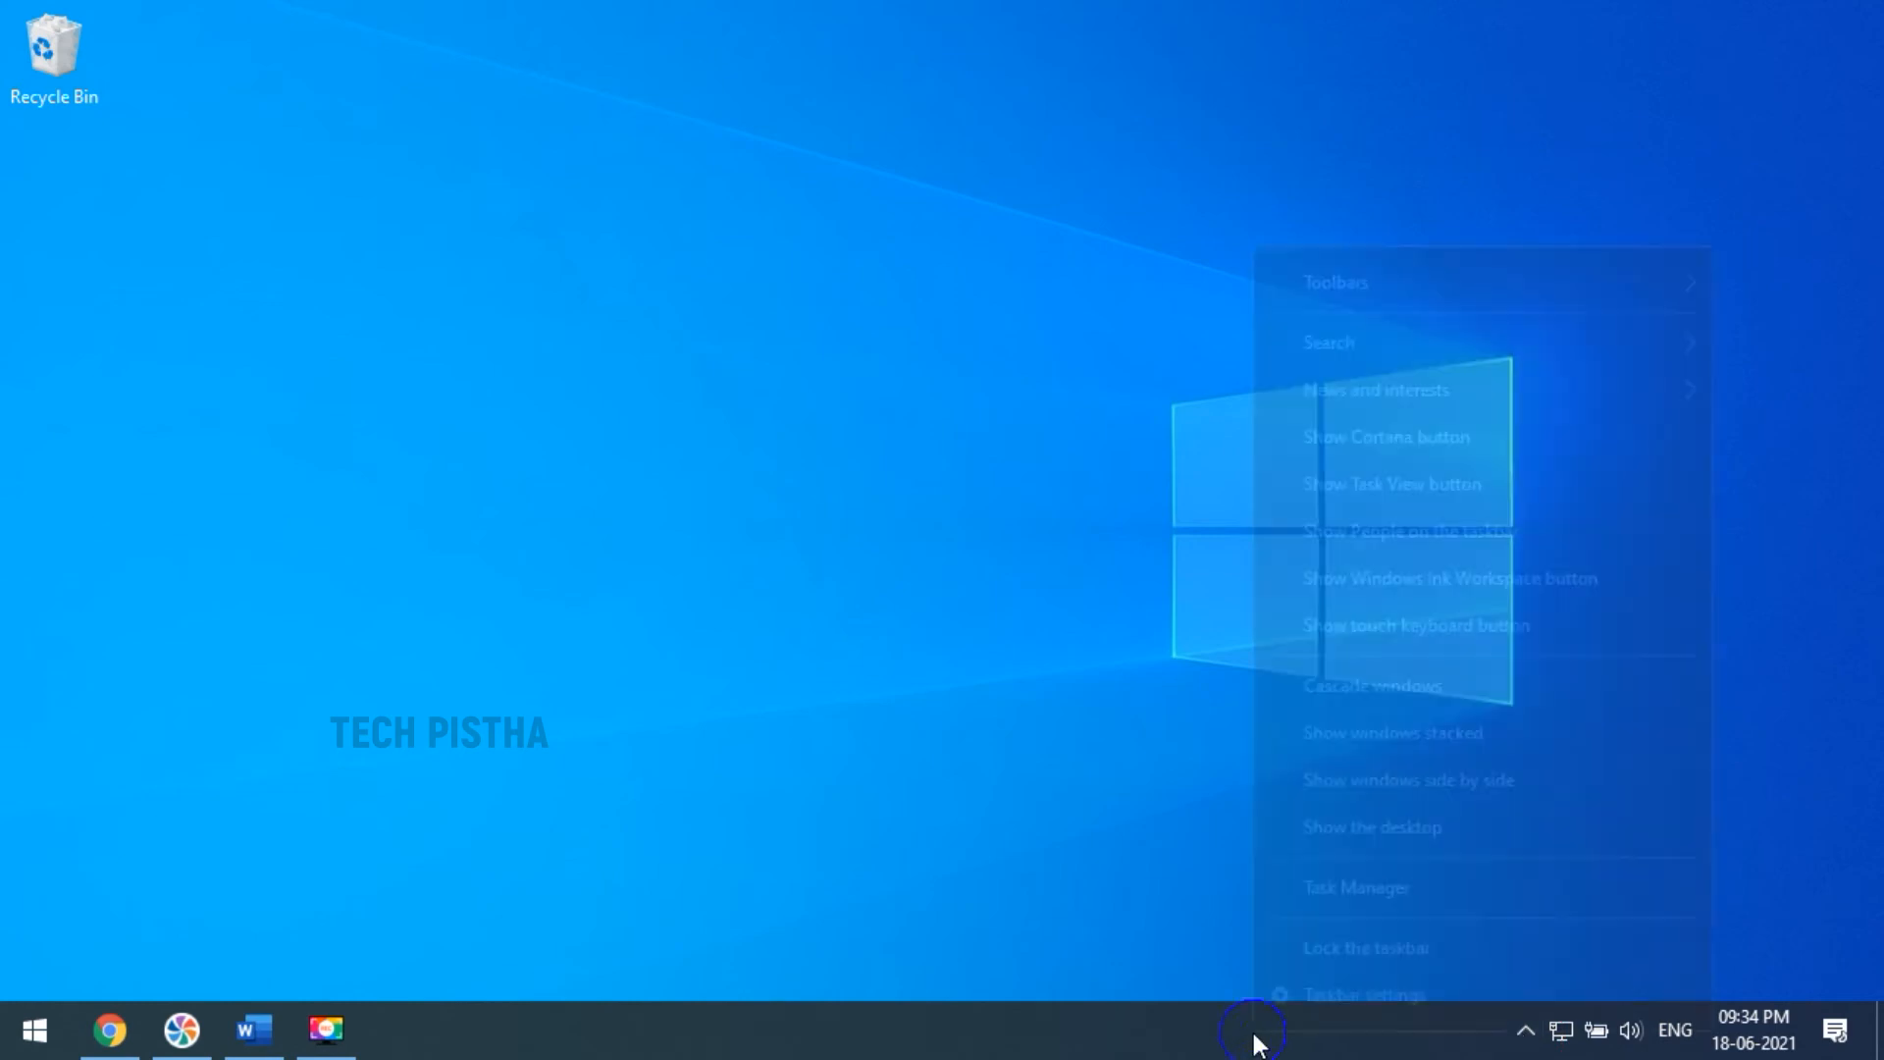
mouse_move(1376, 390)
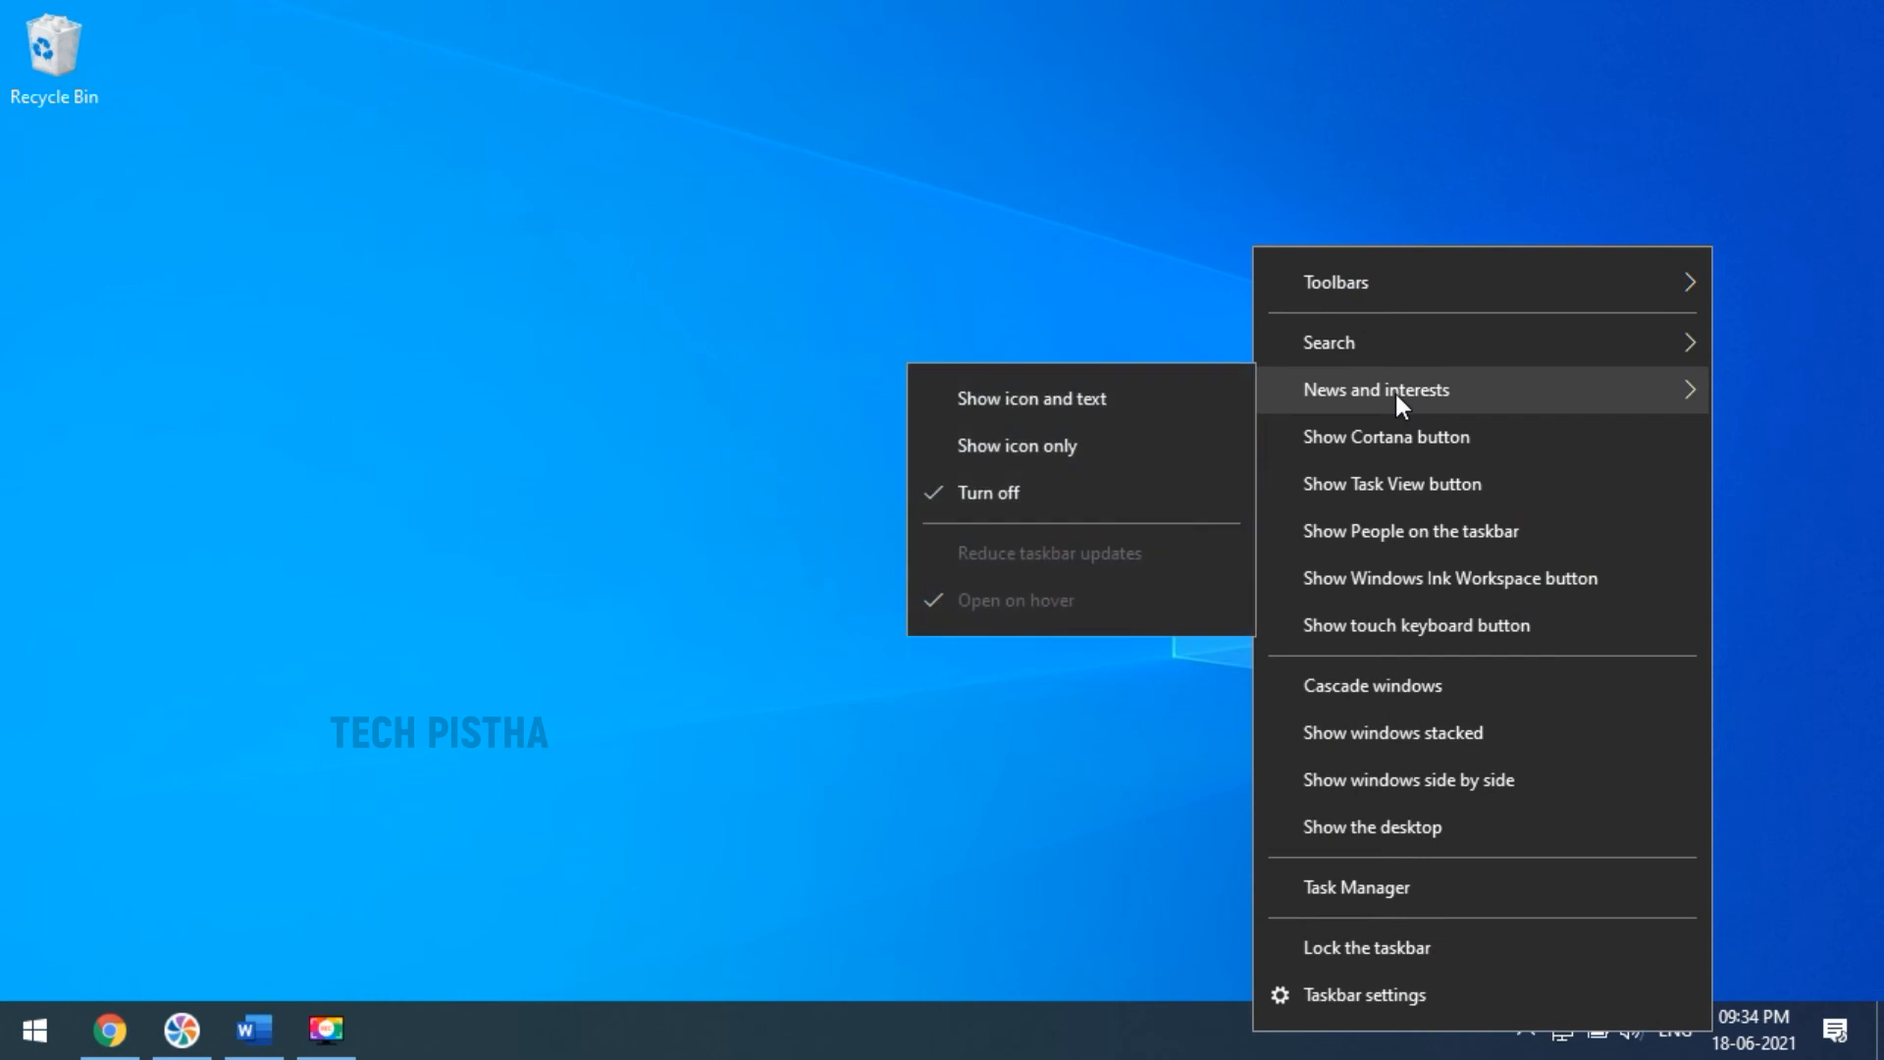